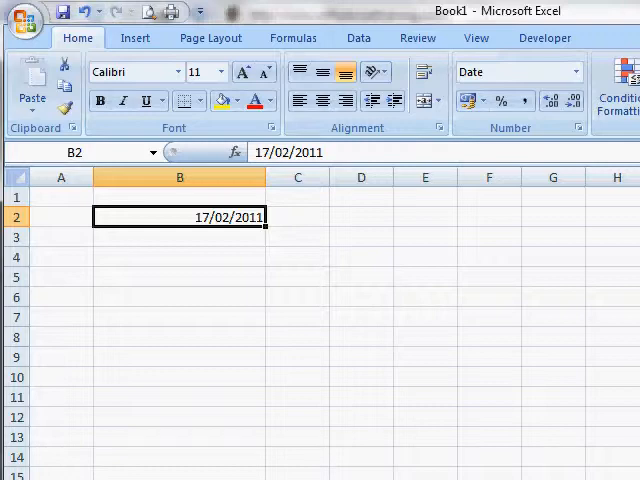
mouse_move(575, 78)
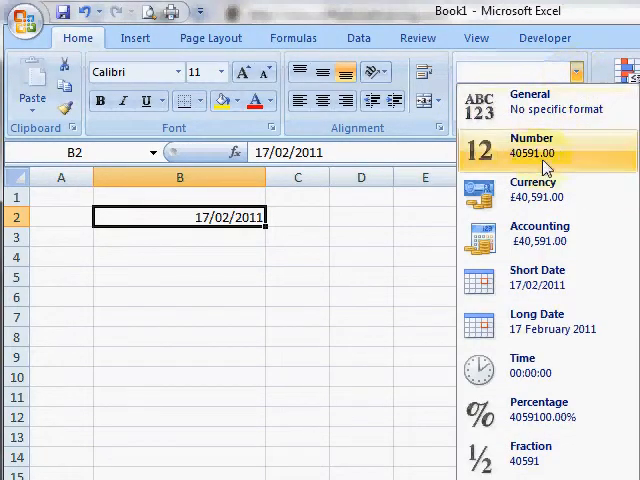
Step: Switch B2 to long date and back to short date, then open Format Cells
click(551, 322)
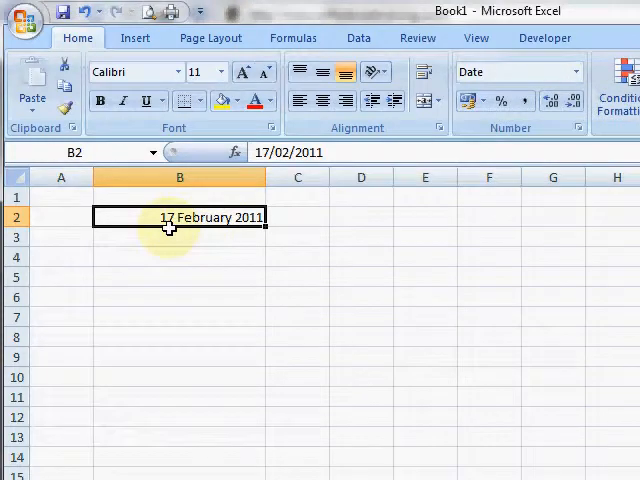
click(581, 71)
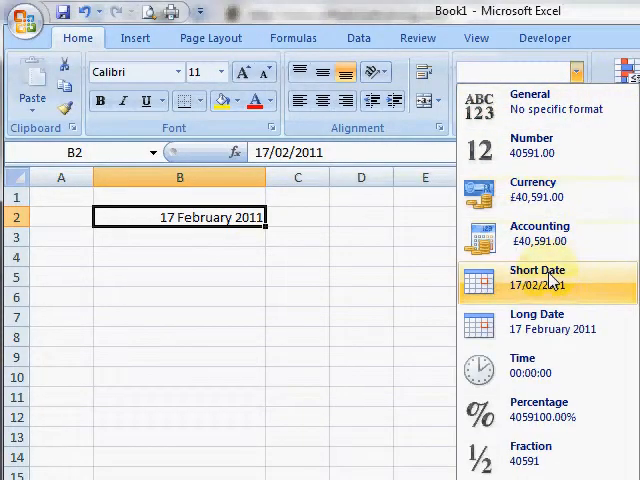
click(537, 277)
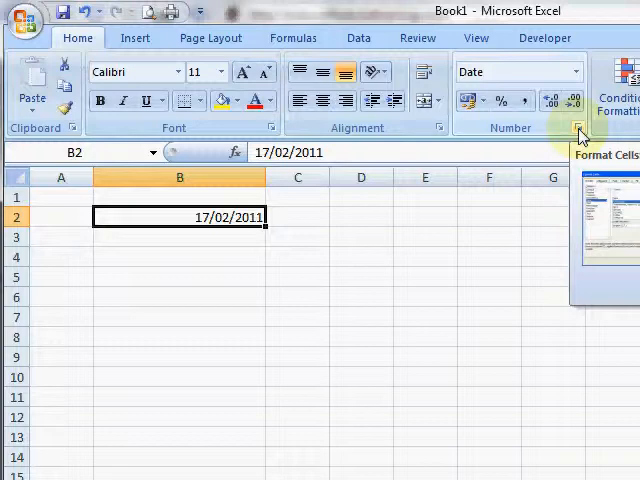
click(580, 133)
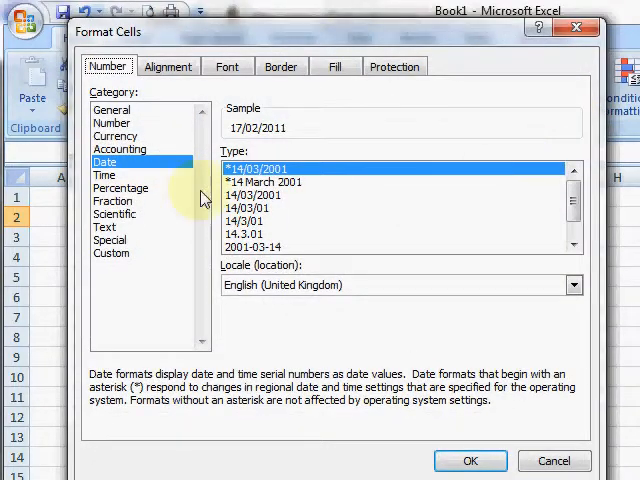
mouse_move(147, 217)
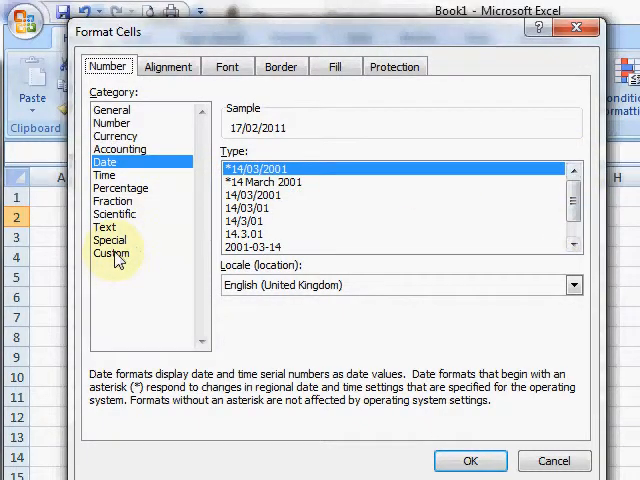
Step: Choose the Custom category and set the Type code to dddd, previewing Thursday
click(111, 253)
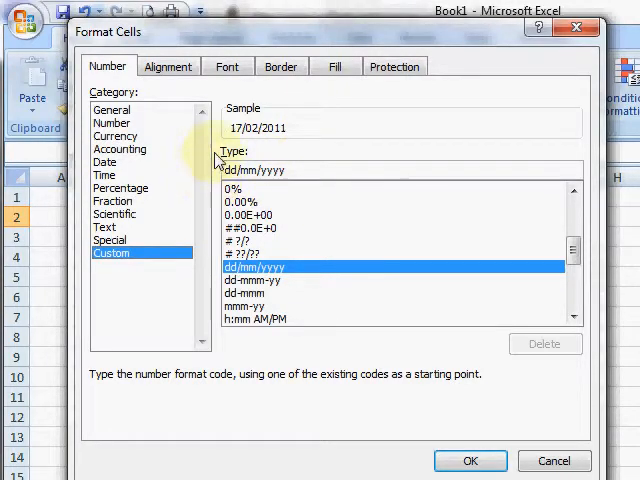
mouse_move(303, 190)
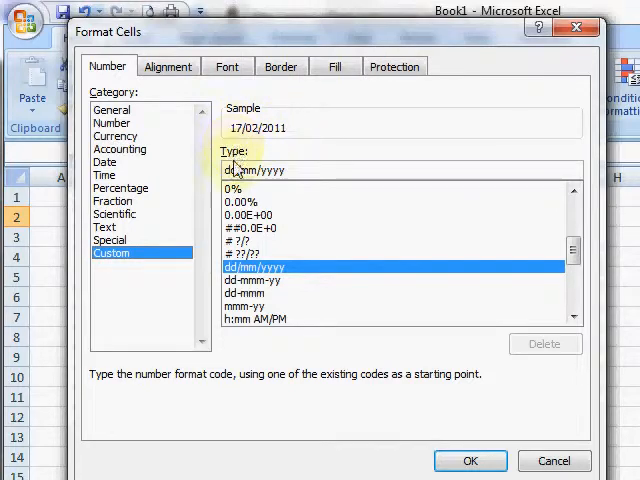
text(dd)
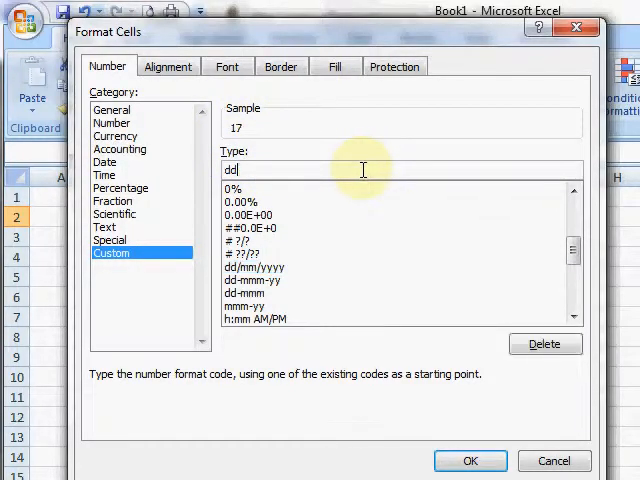
key(BackSpace)
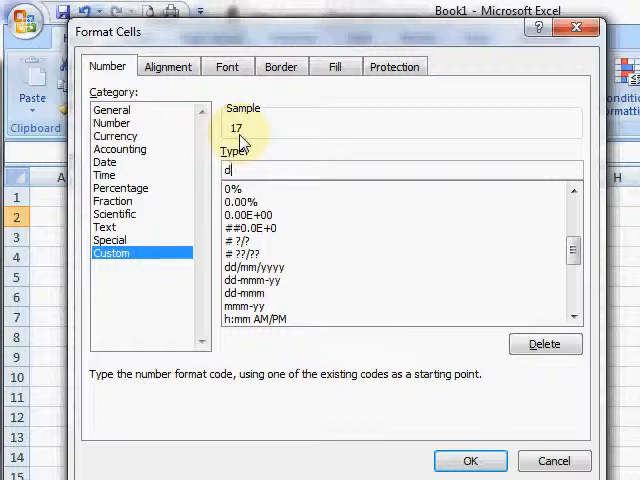
text(d)
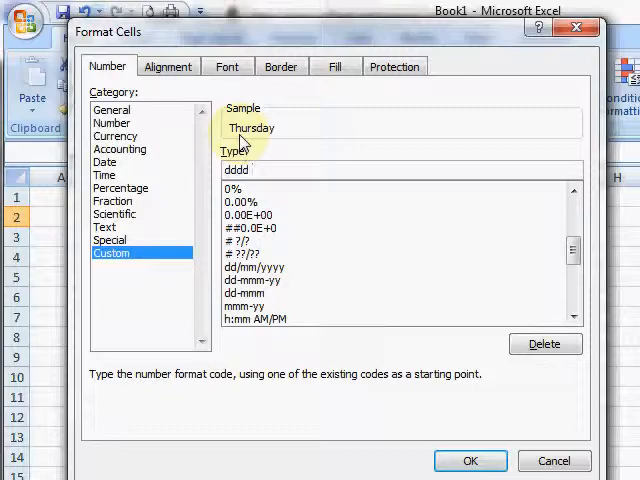
Step: Extend the custom code to dddd dd mmmm yyyy, previewing Thursday 17 February 2011
text(dd)
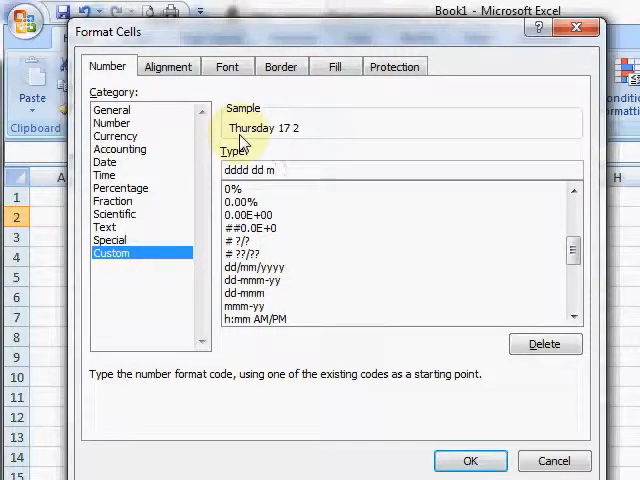
text(mmm)
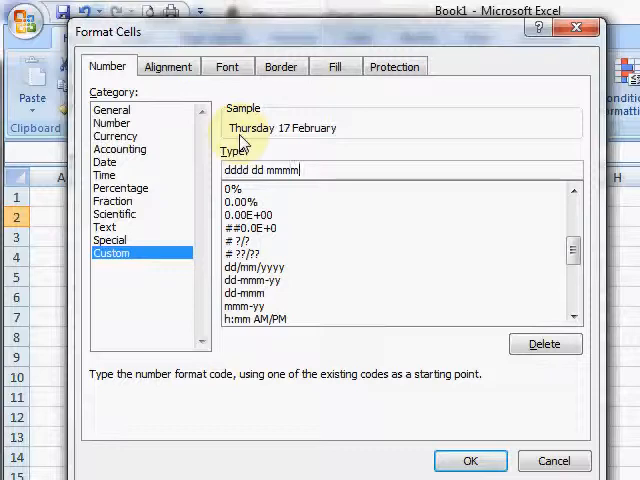
text(" ")
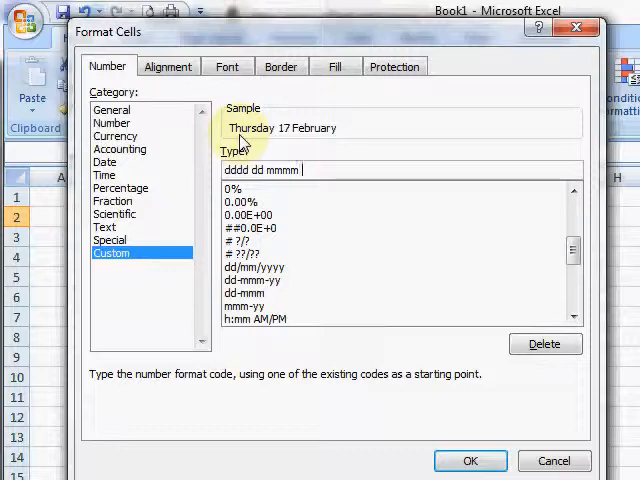
text(y)
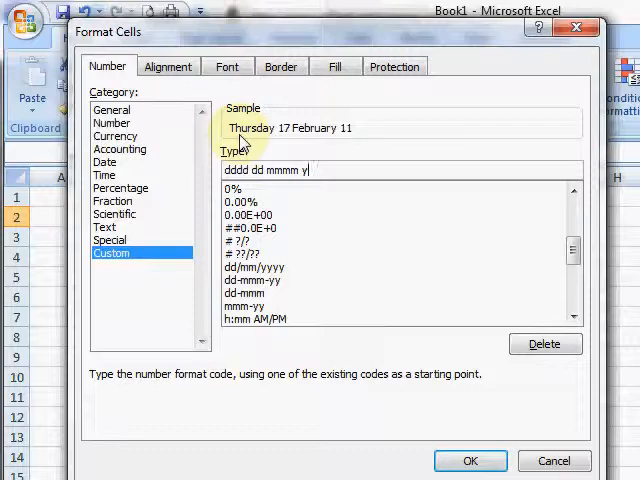
text(yyy)
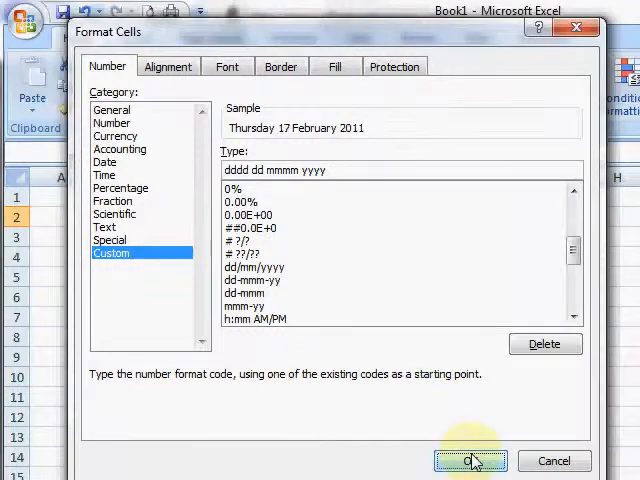
Step: Apply the dddd dd mmmm yyyy format so B2 reads Thursday 17 February 2011
click(470, 461)
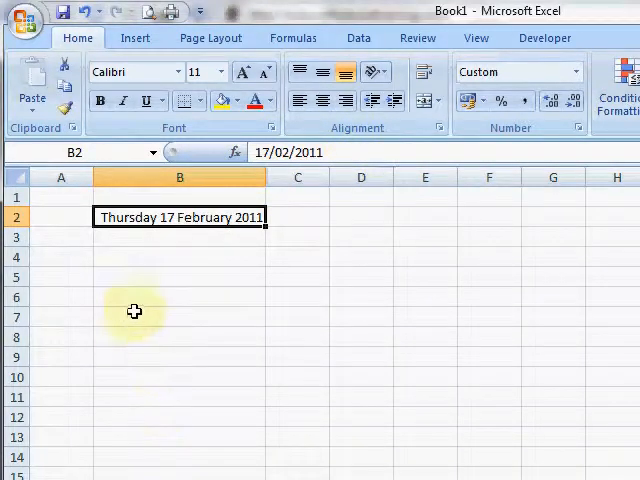
mouse_move(143, 229)
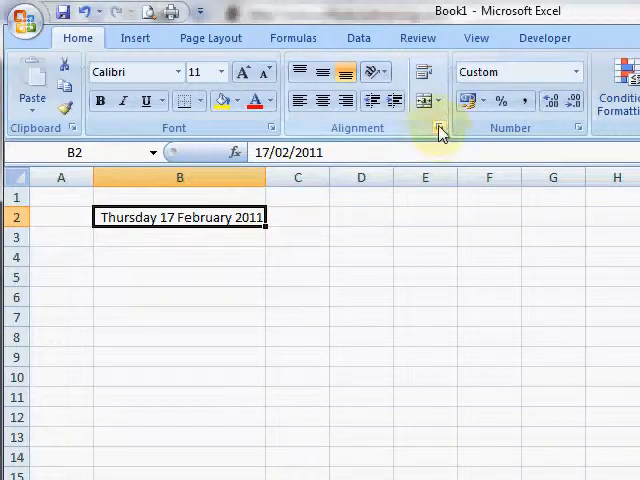
Step: Cut B2's custom format code back to dddd and apply it to show Thursday
click(439, 128)
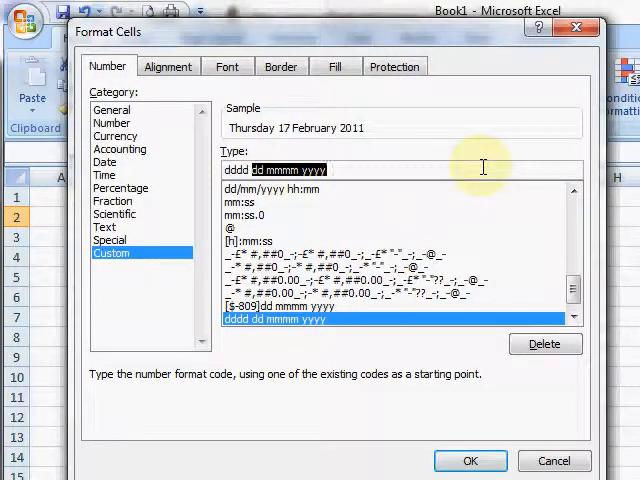
text(dddd)
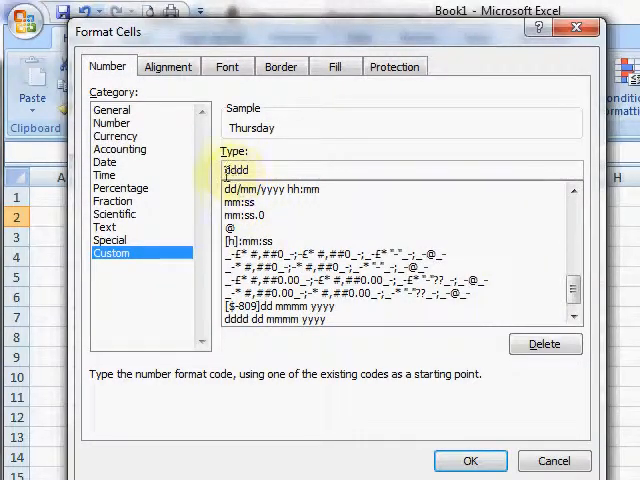
click(469, 461)
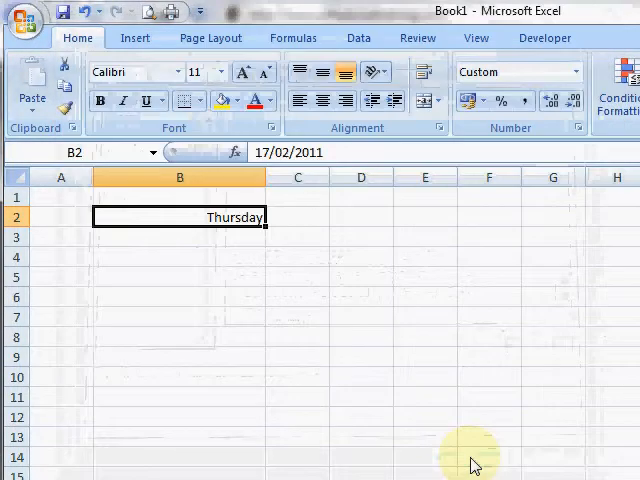